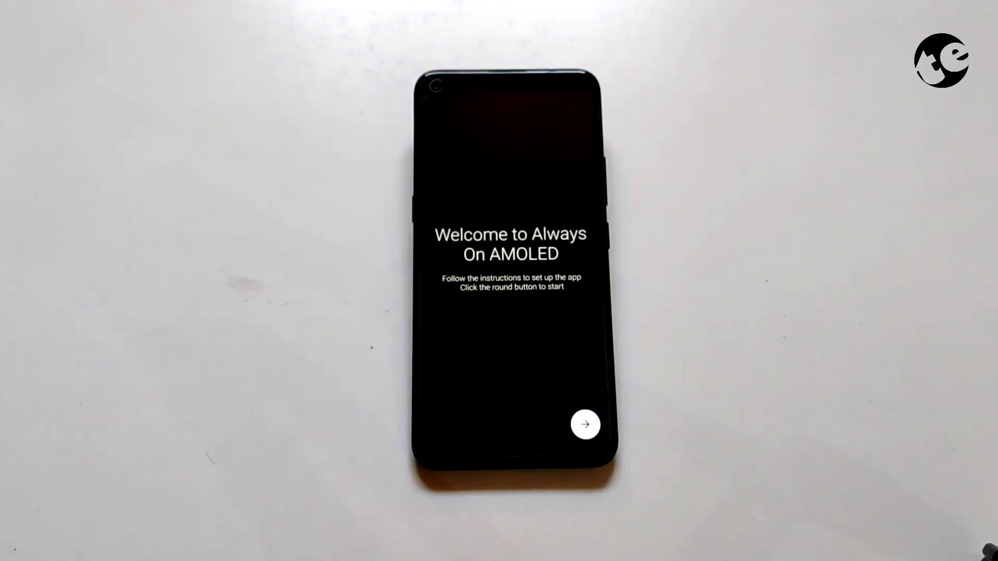
Step: Begin setup from the welcome screen and allow the app to make and manage calls
left_click(583, 424)
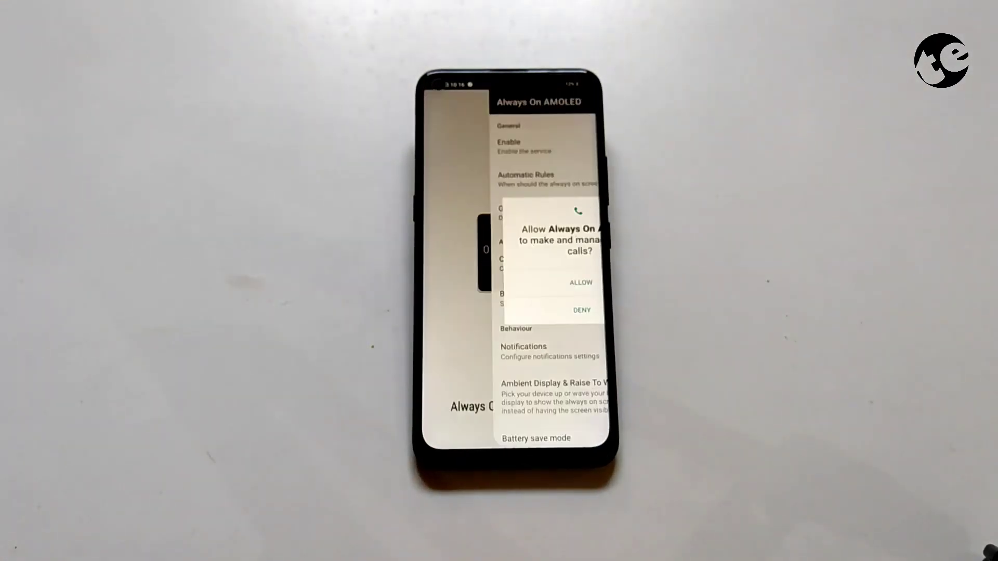
left_click(514, 283)
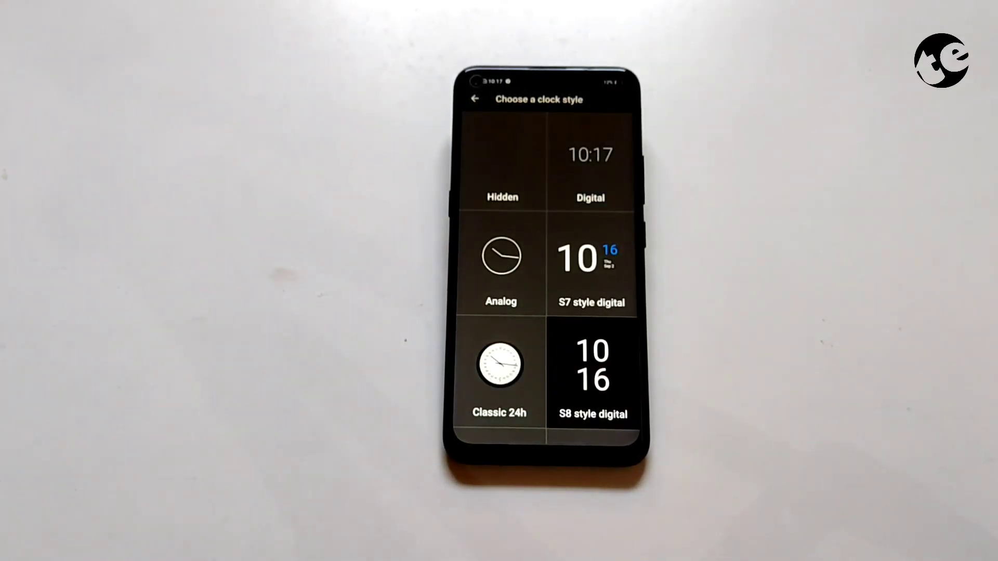
Step: Choose the S8 style digital clock design for the always-on display
left_click(475, 99)
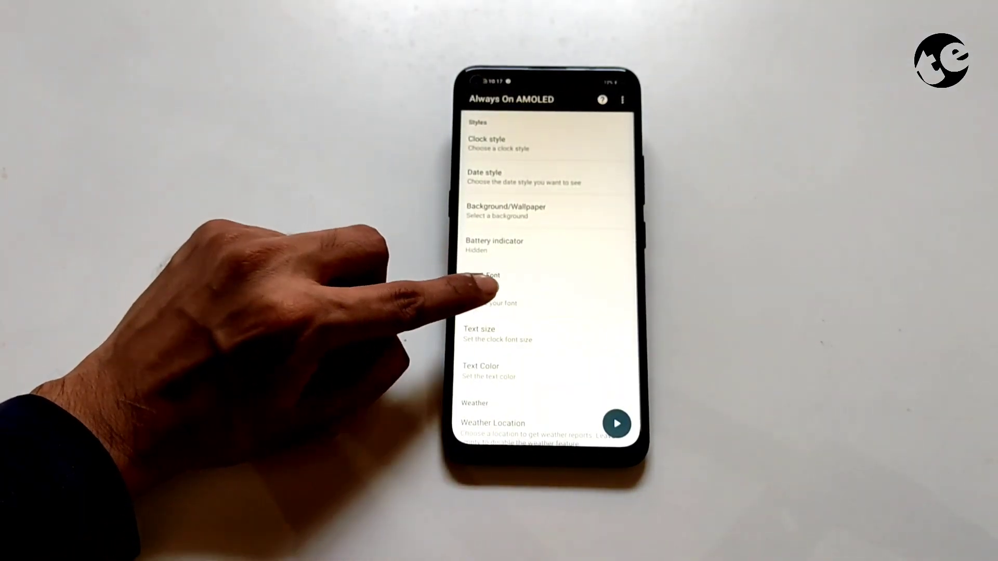
Step: Set the clock font to Google Sans and lower the white text colour's opacity
left_click(487, 286)
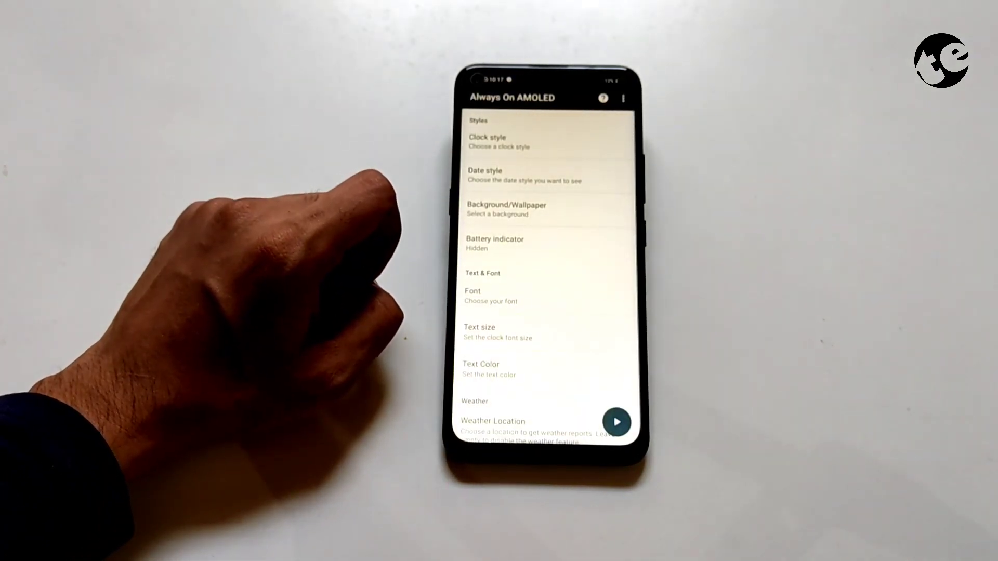
left_click(496, 332)
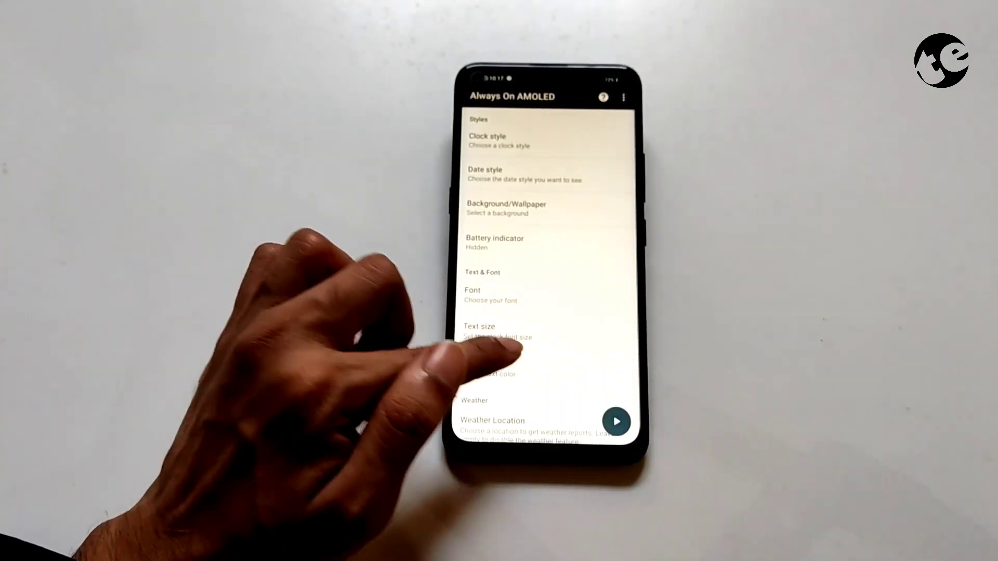
left_click(490, 374)
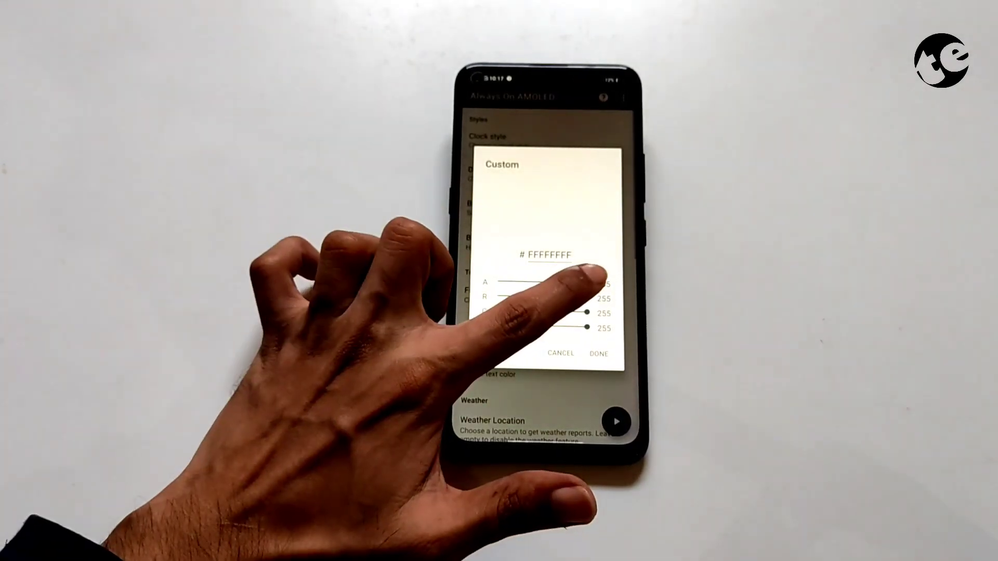
left_click_drag(598, 282, 551, 282)
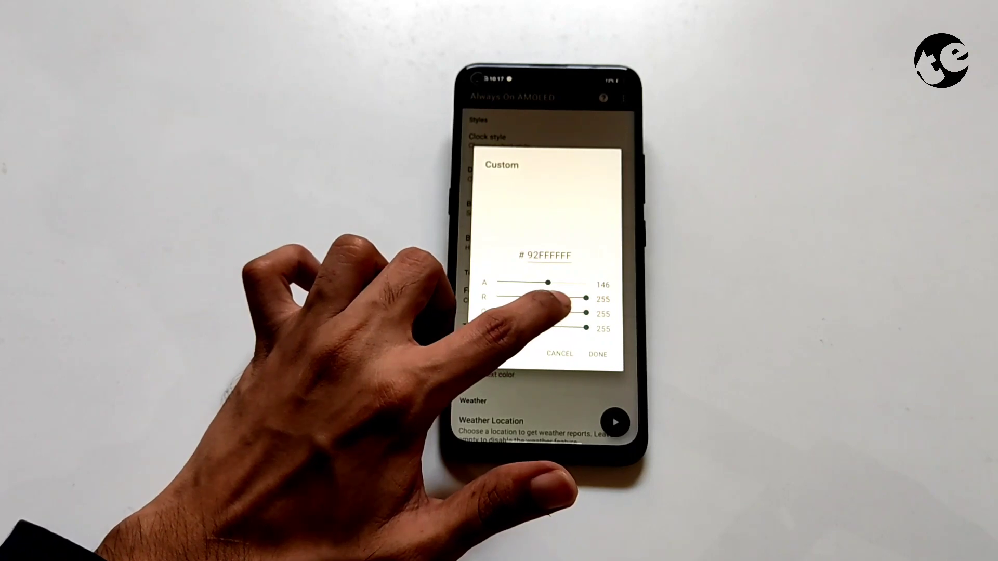
left_click_drag(586, 297, 541, 298)
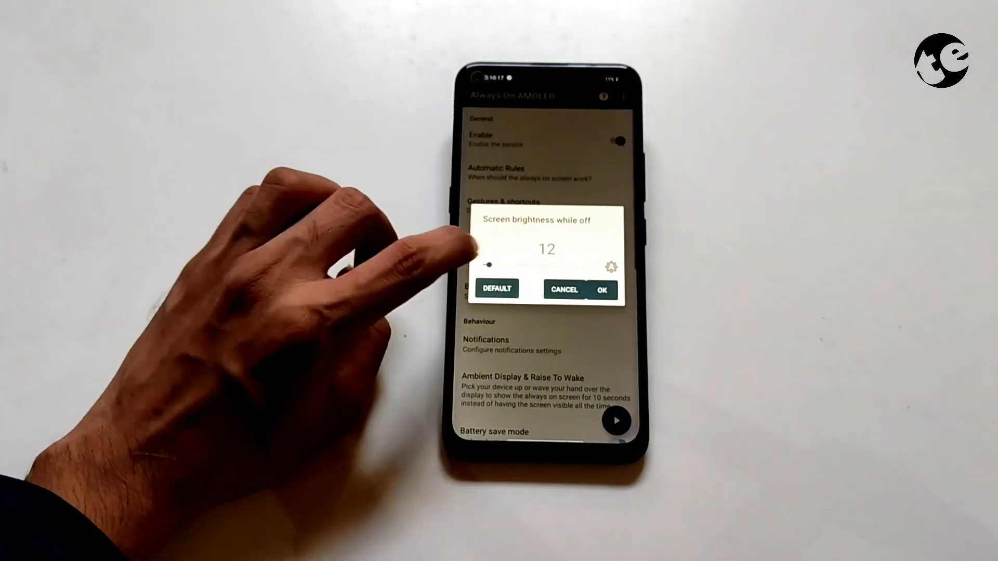
Step: Raise screen-off brightness above 12, confirm it, and view the Charging rules choices
left_click_drag(491, 265, 528, 266)
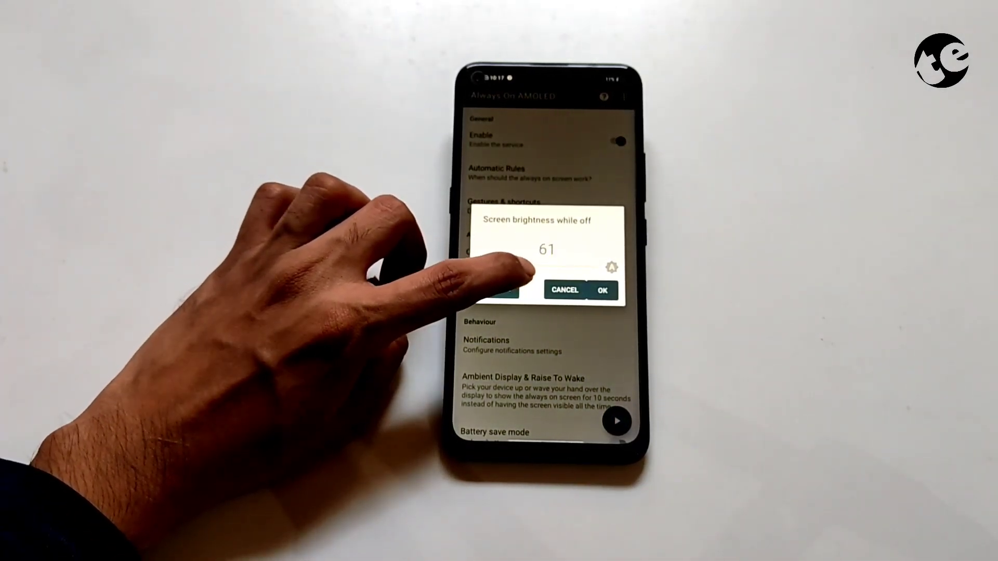
left_click_drag(528, 267, 598, 267)
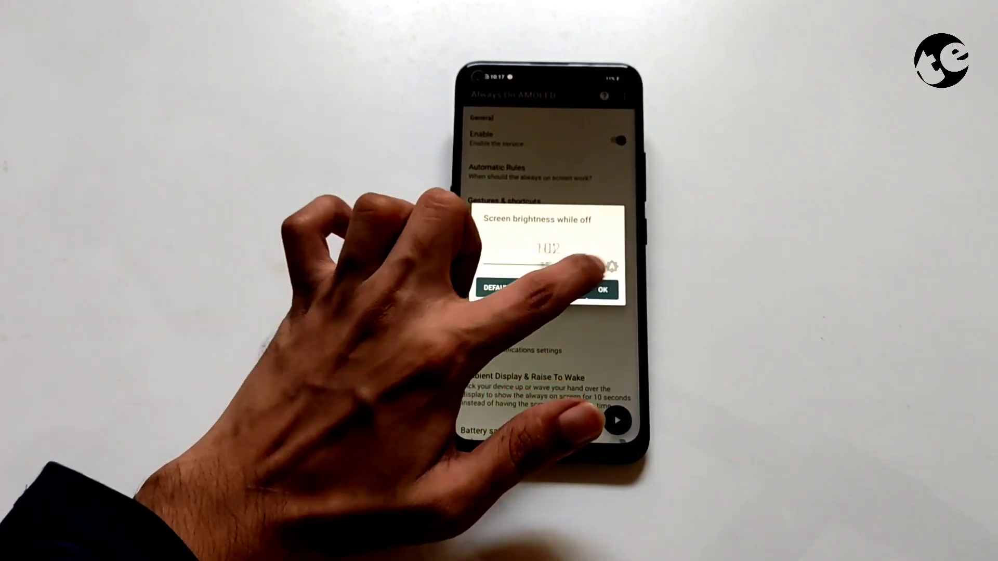
left_click(601, 289)
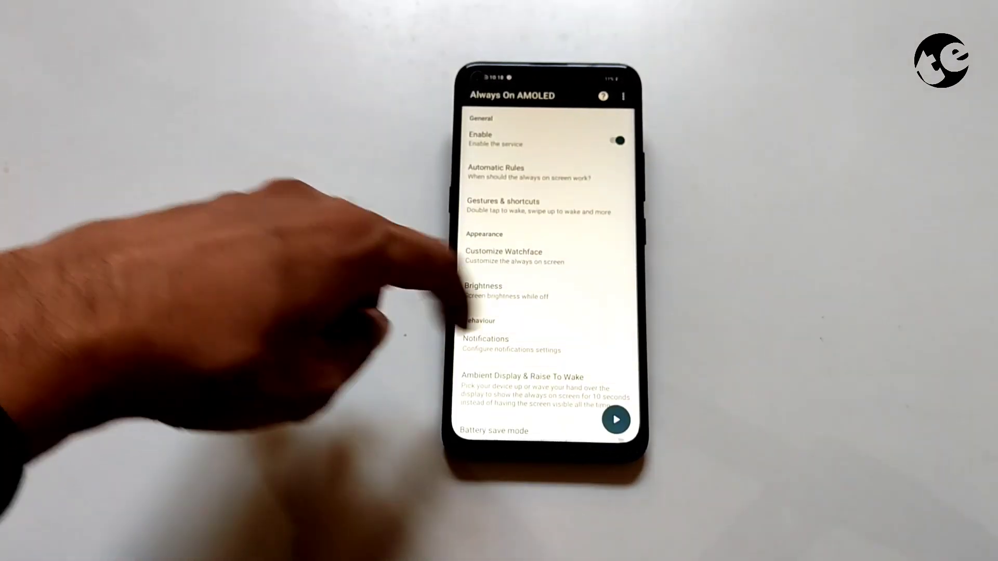
left_click(615, 420)
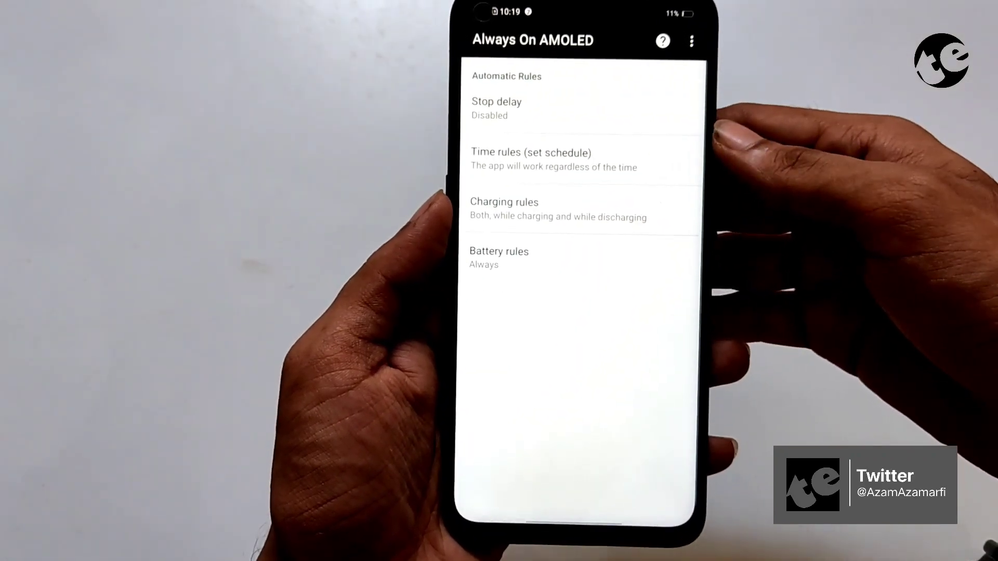
left_click(558, 209)
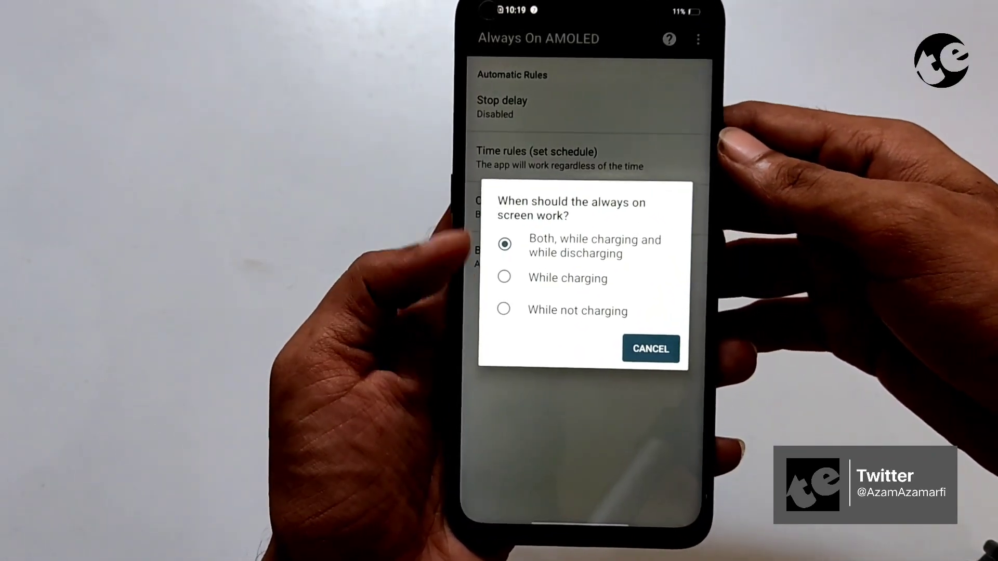